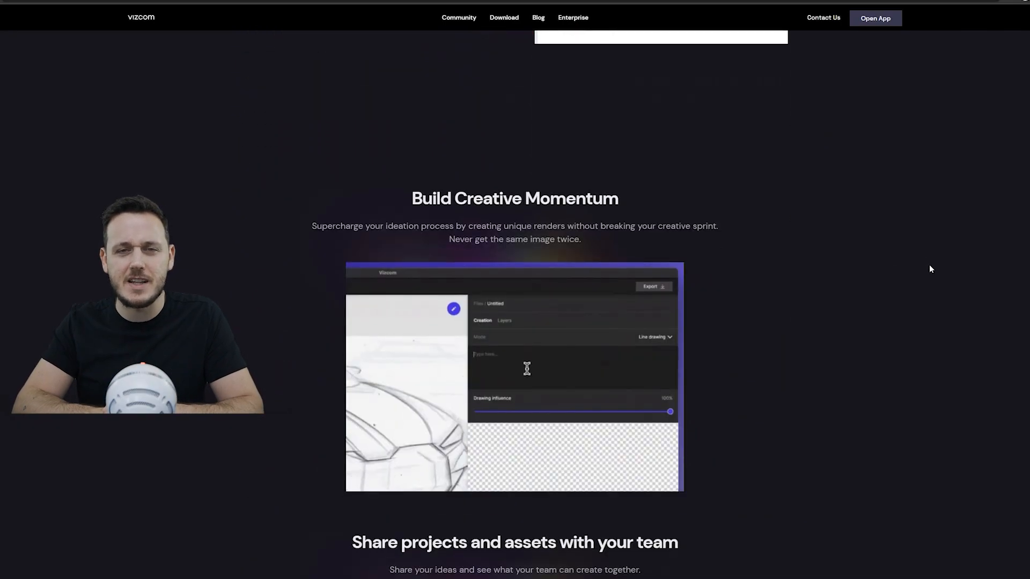
Step: Enter 'Car design concept by bmw', scroll the homepage to the gallery, and open Vizcom
type("Car design concept by bmw")
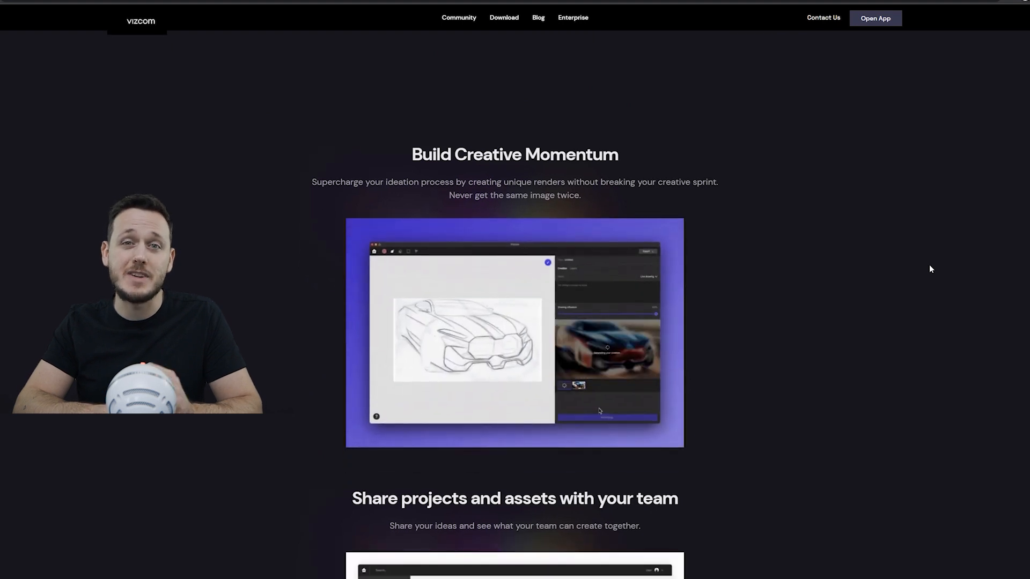
scroll("down", 3)
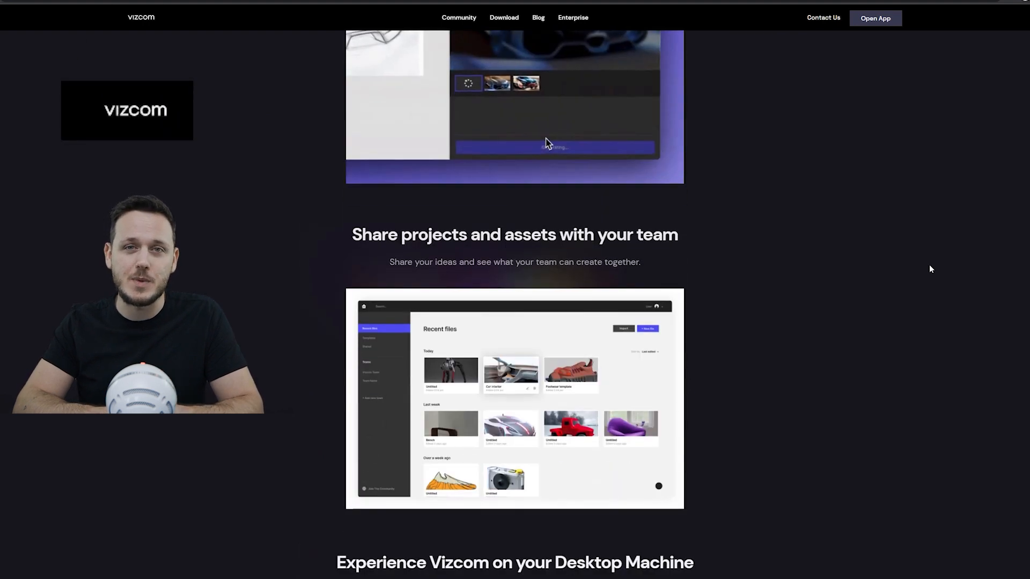
scroll("down", 3)
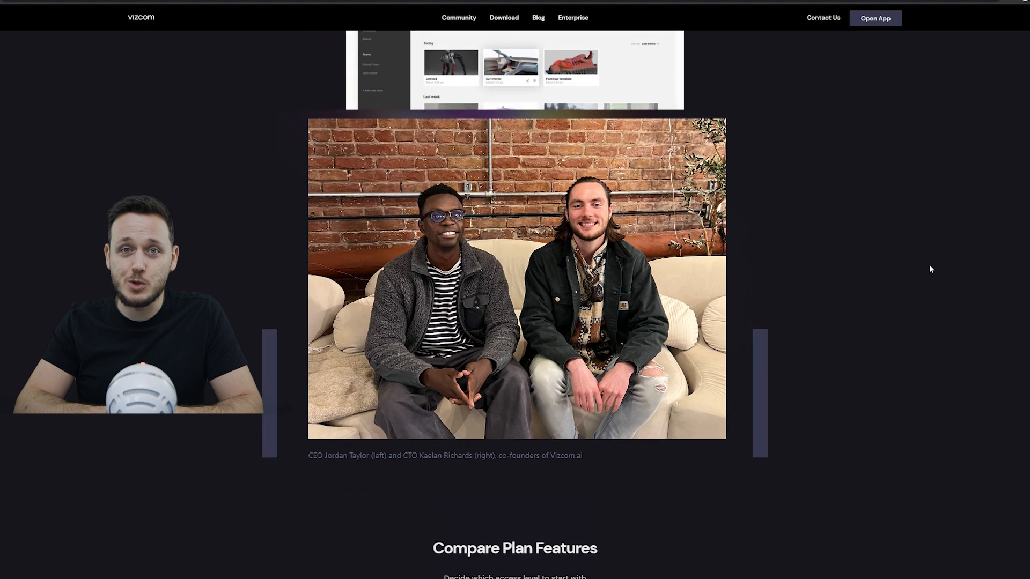
scroll("down", 3)
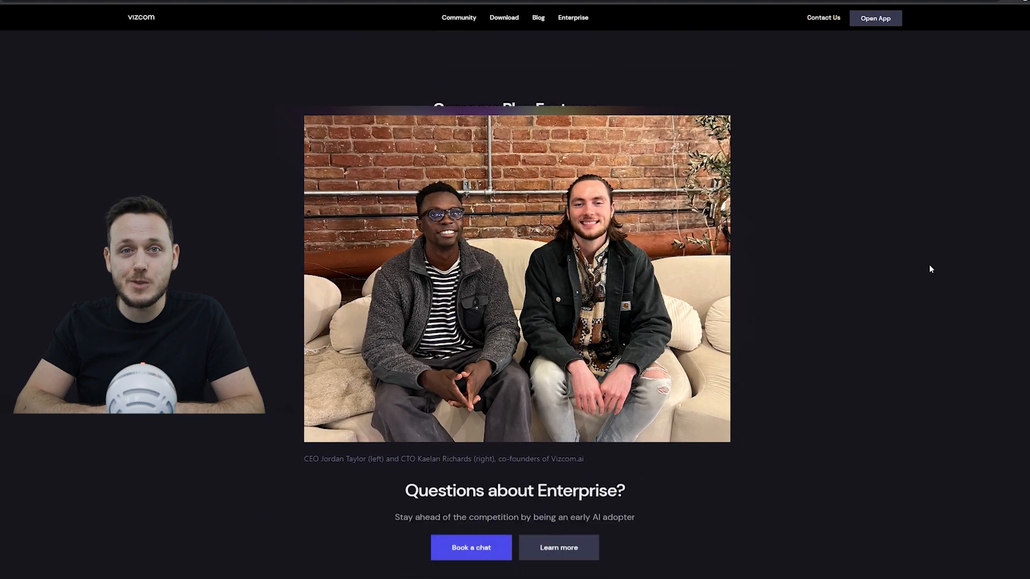
scroll("down", 3)
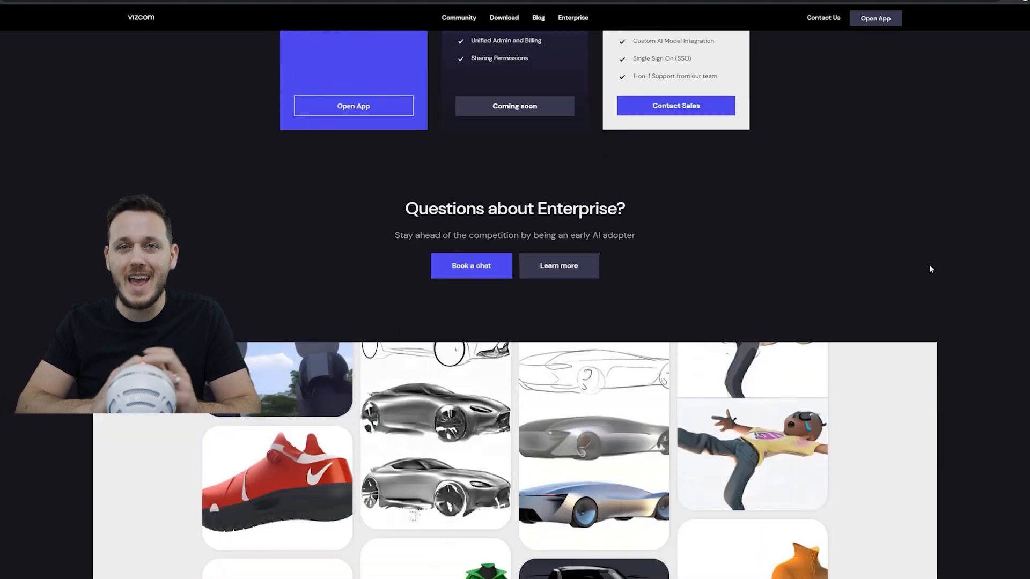
scroll("down", 3)
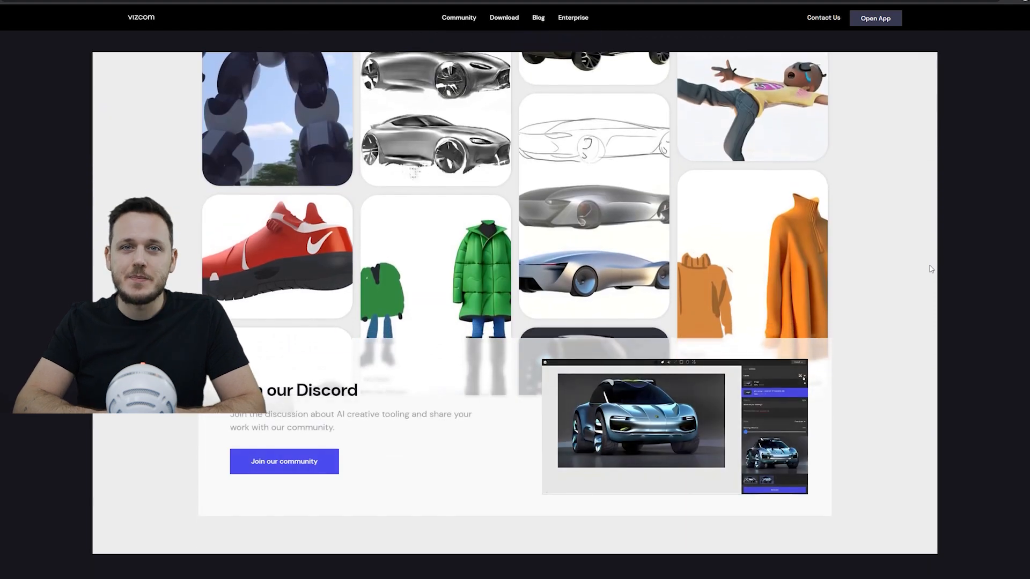
left_click(875, 18)
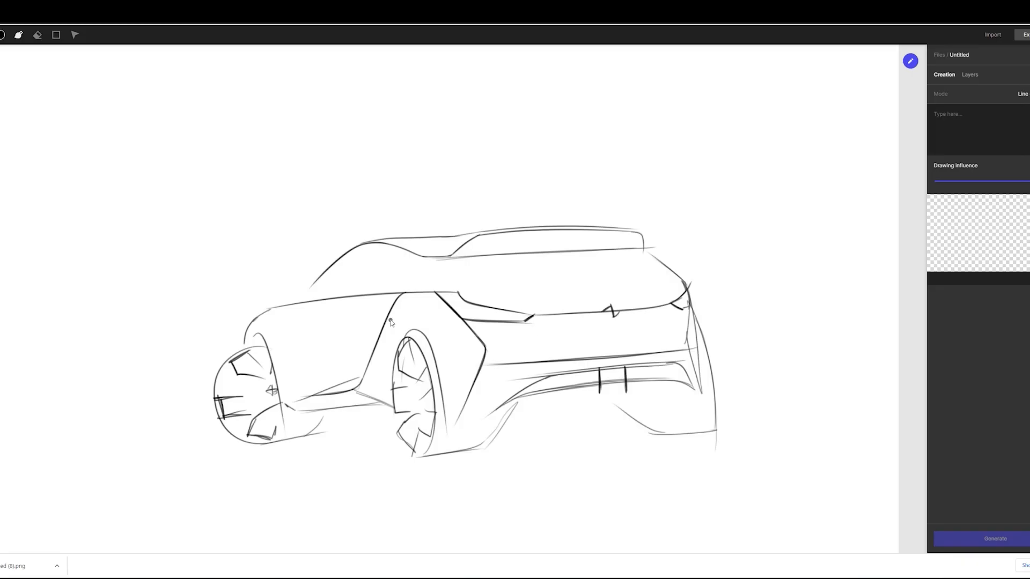
Step: Render 'BMW i SUV design' variations, then lower drawing influence and generate more
type("BMW i SUV design")
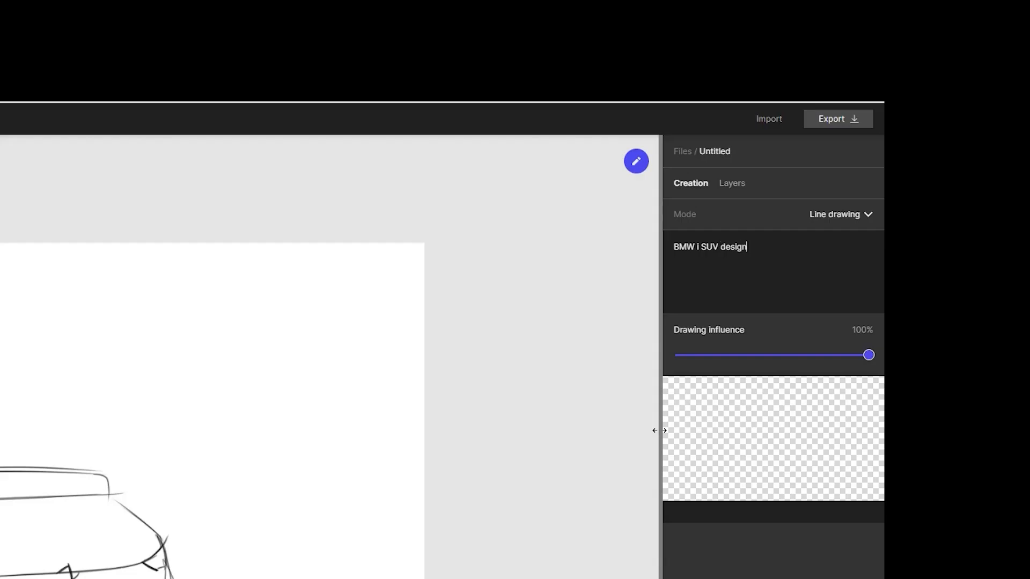
key("Backspace")
type("concept")
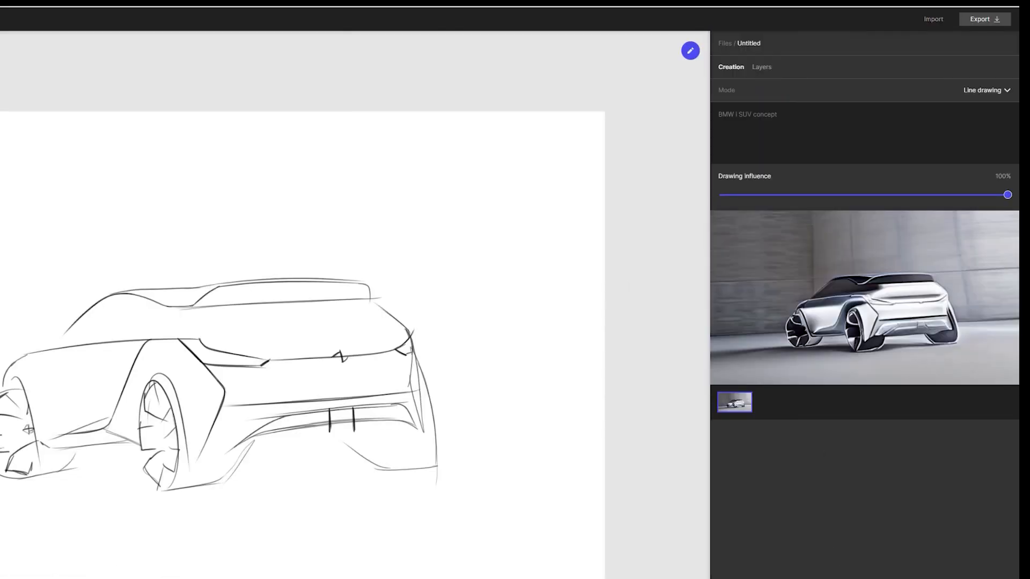
left_click(690, 50)
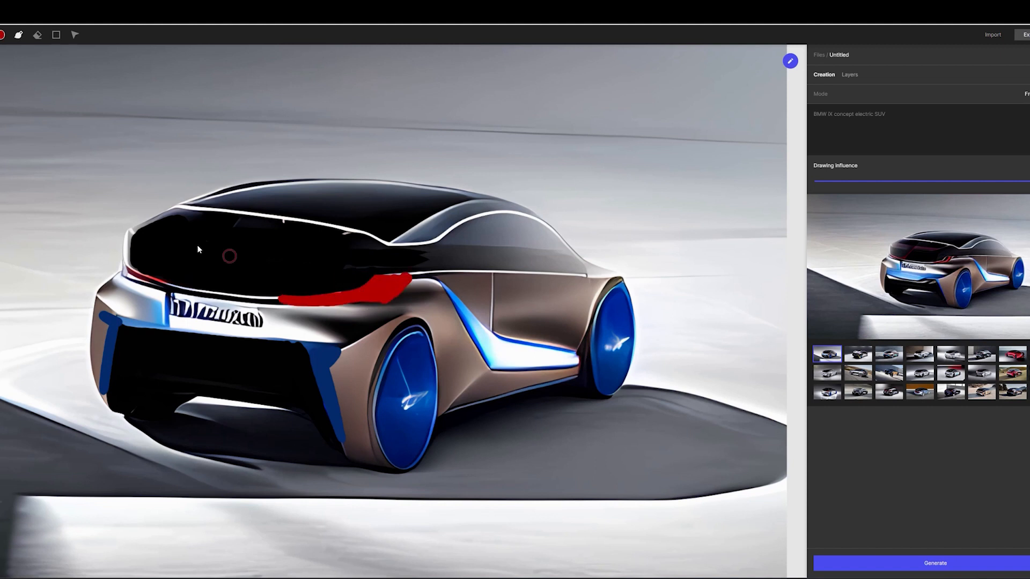
left_click_drag(828, 182, 1009, 181)
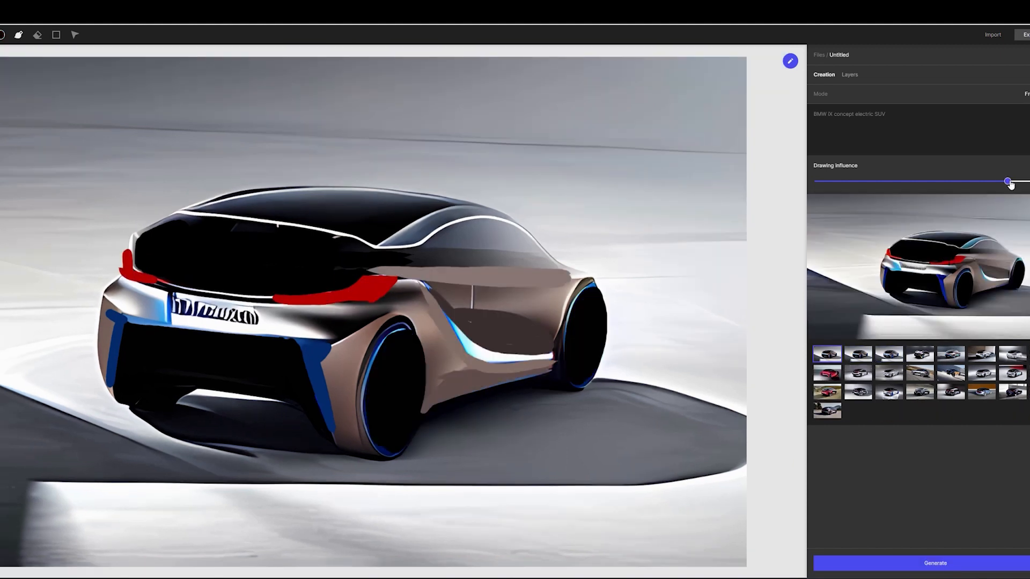
left_click(933, 563)
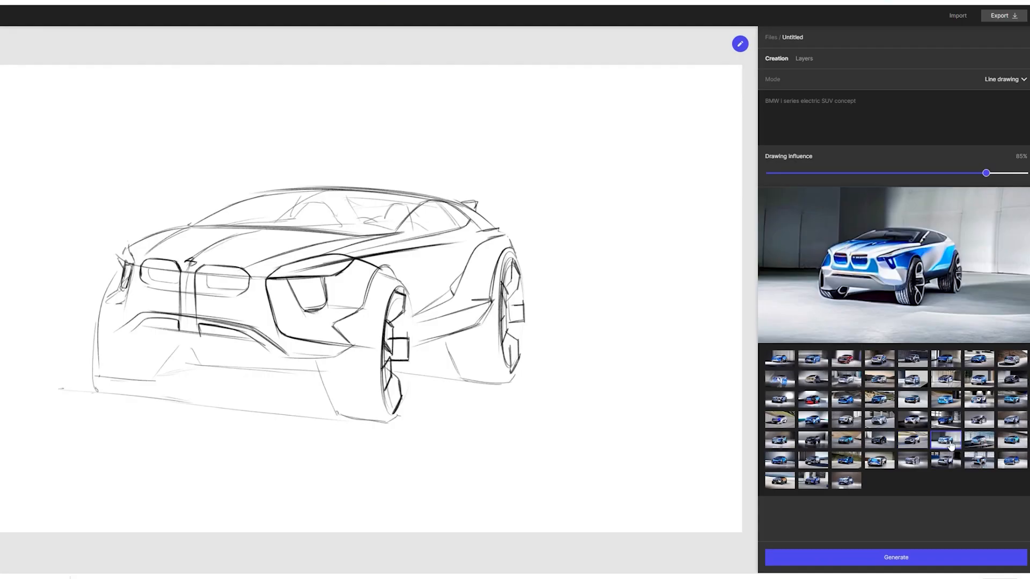
Step: Preview several of the rendered BMW SUV variation thumbnails
left_click(880, 360)
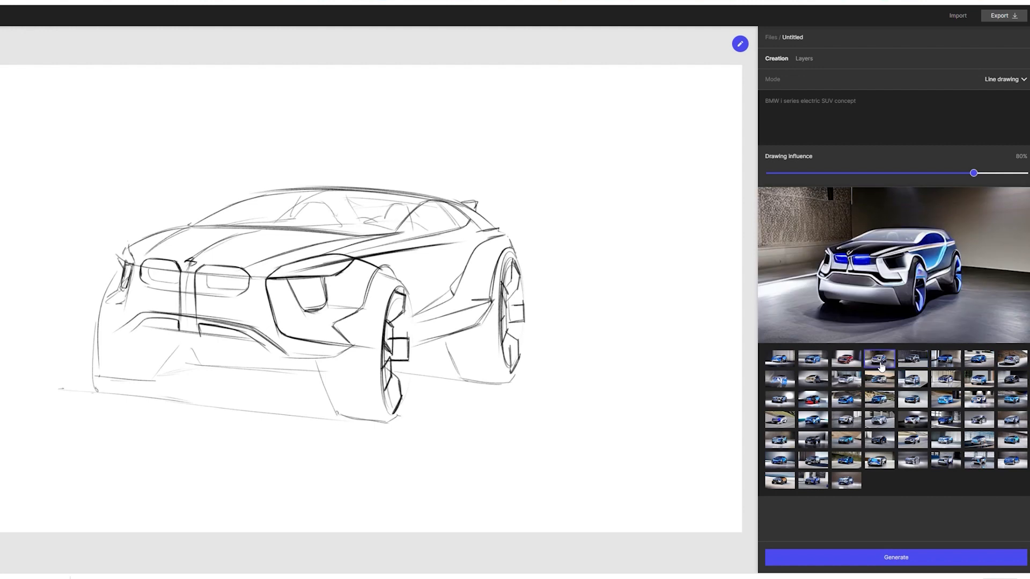
left_click(912, 359)
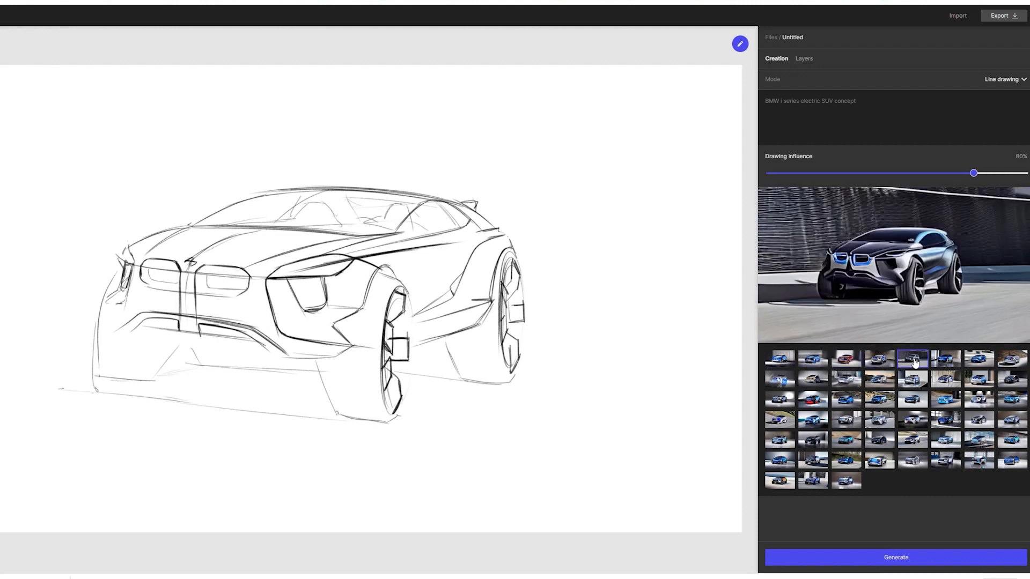
left_click(912, 359)
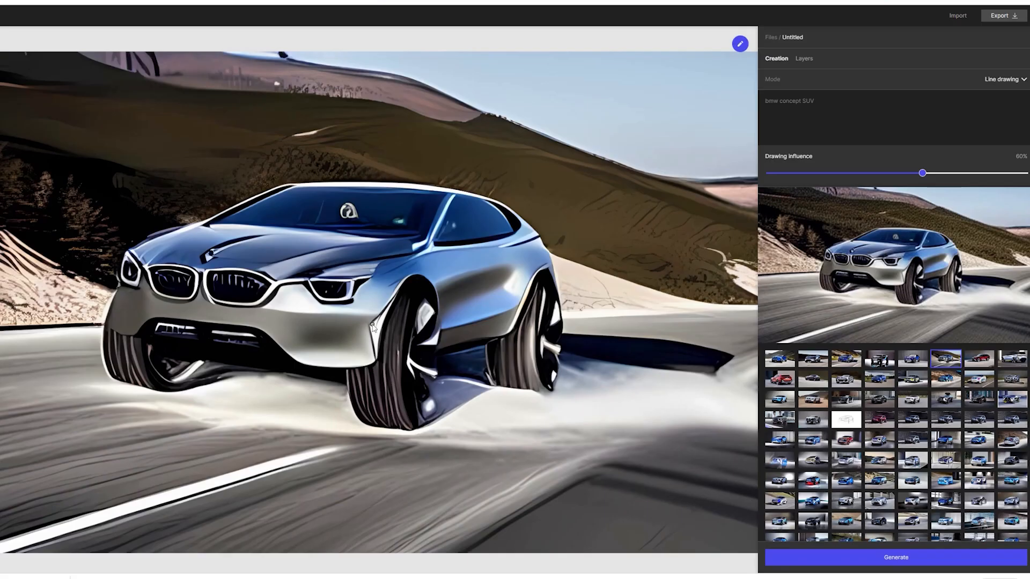
Step: Switch between the Layers and Creation tabs and set drawing influence to 60%
left_click(804, 59)
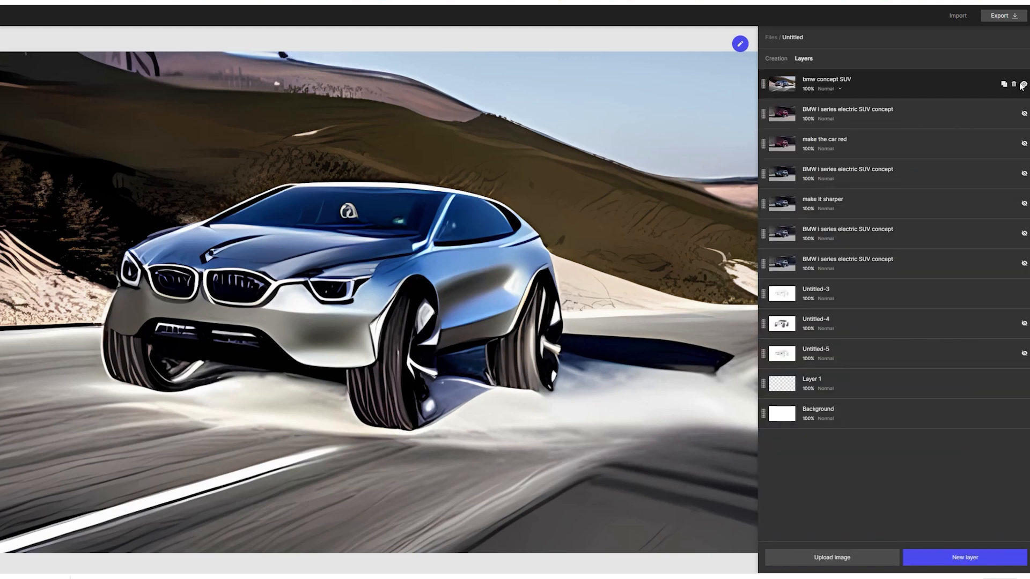
left_click(776, 58)
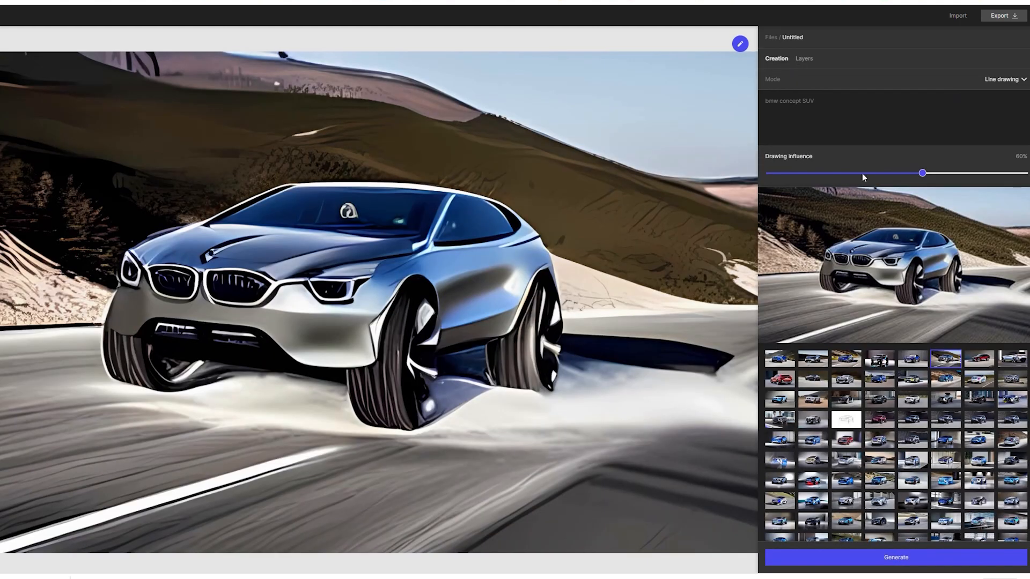
left_click(804, 58)
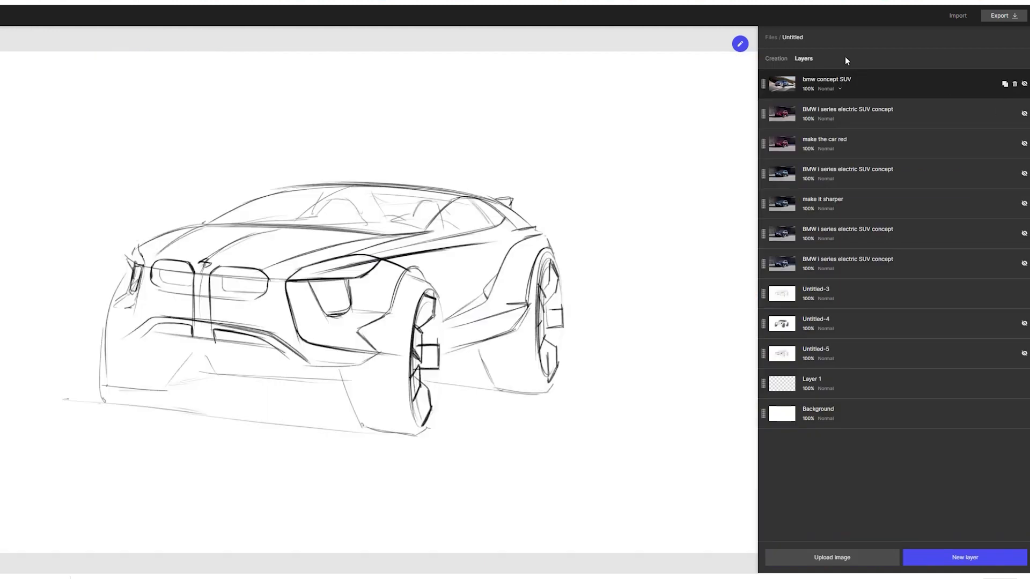
left_click(776, 58)
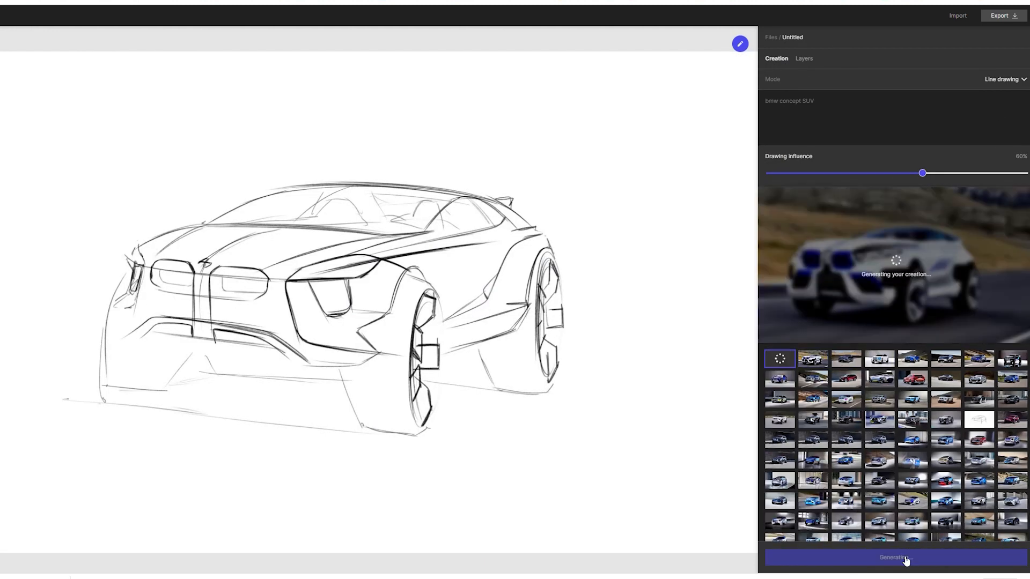
left_click_drag(922, 173, 986, 172)
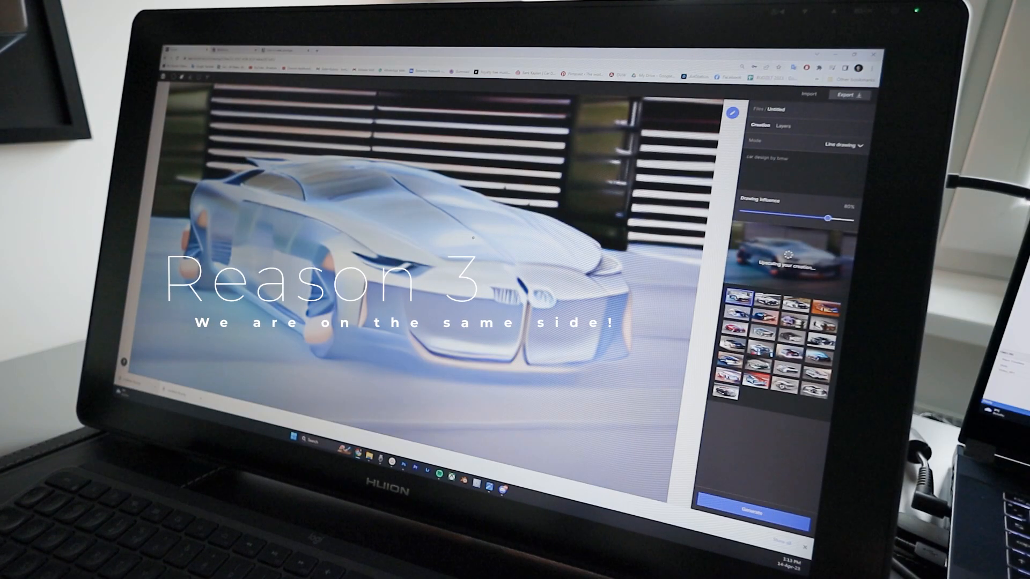
Step: Generate another render of the silver BMW concept car
left_click(750, 511)
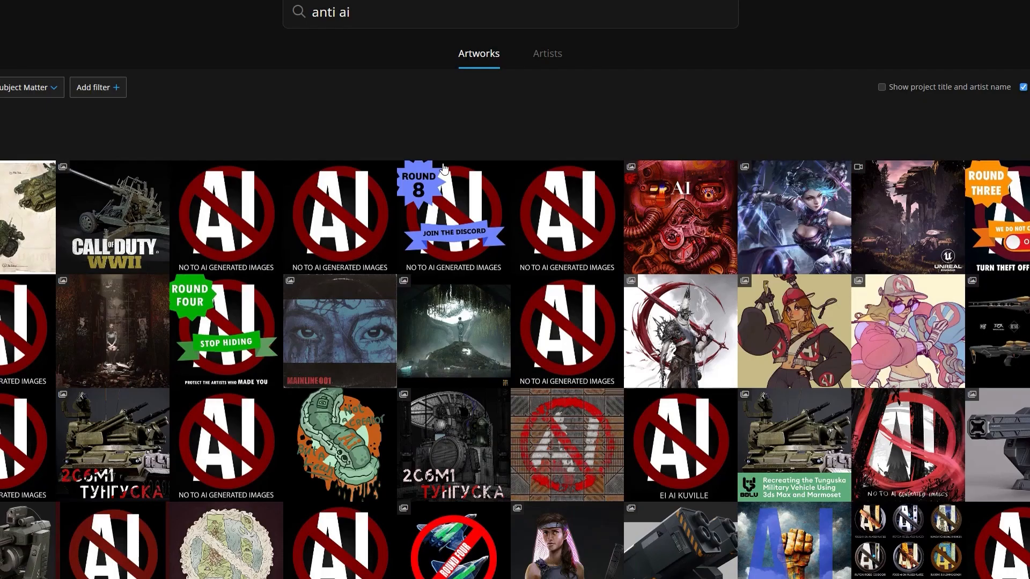
Step: Scroll through the ArtStation 'anti ai' artwork results
scroll("down", 3)
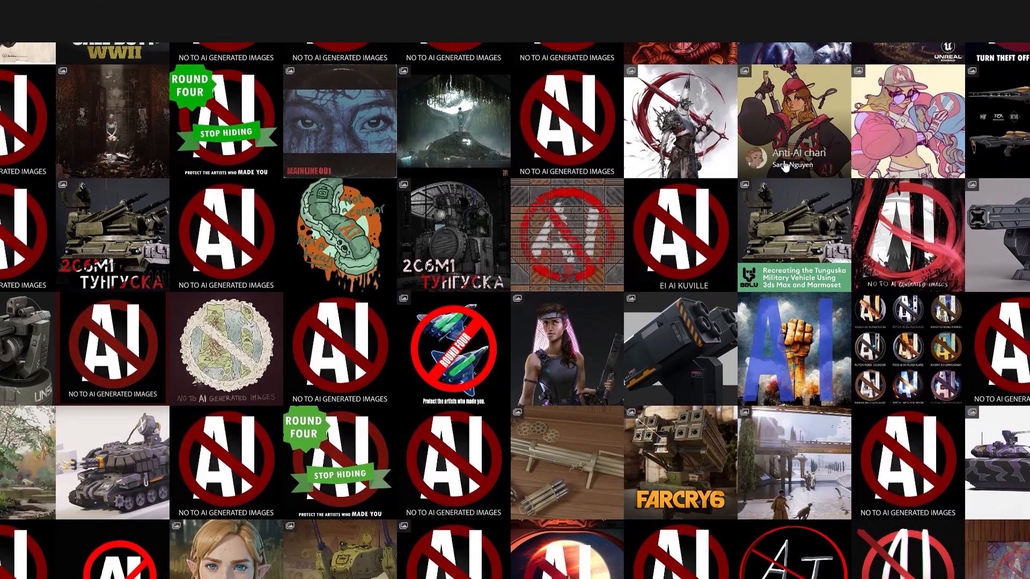
scroll("down", 3)
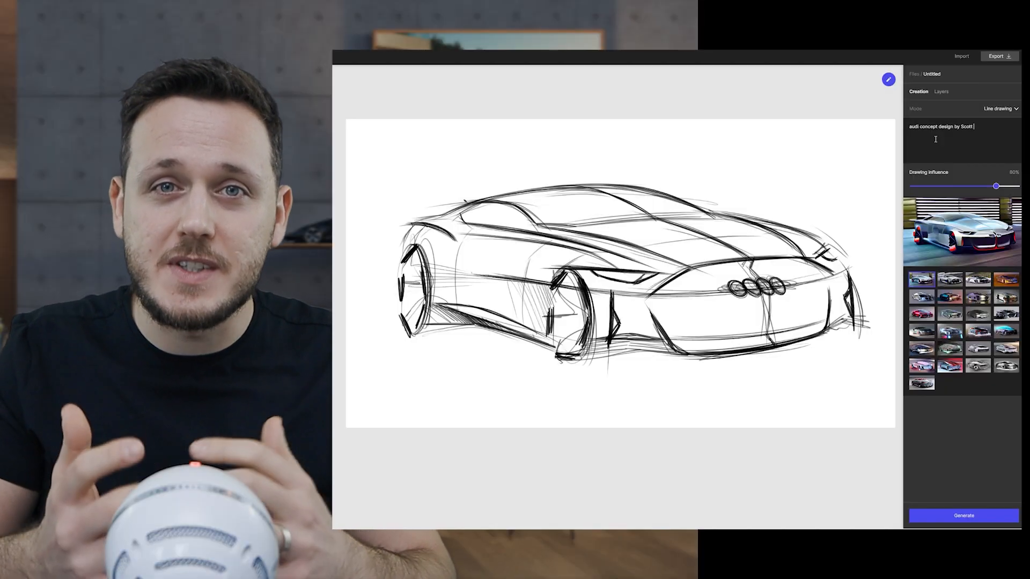
Step: Type 'Robertson' into the Audi concept design prompt
type("Robertson")
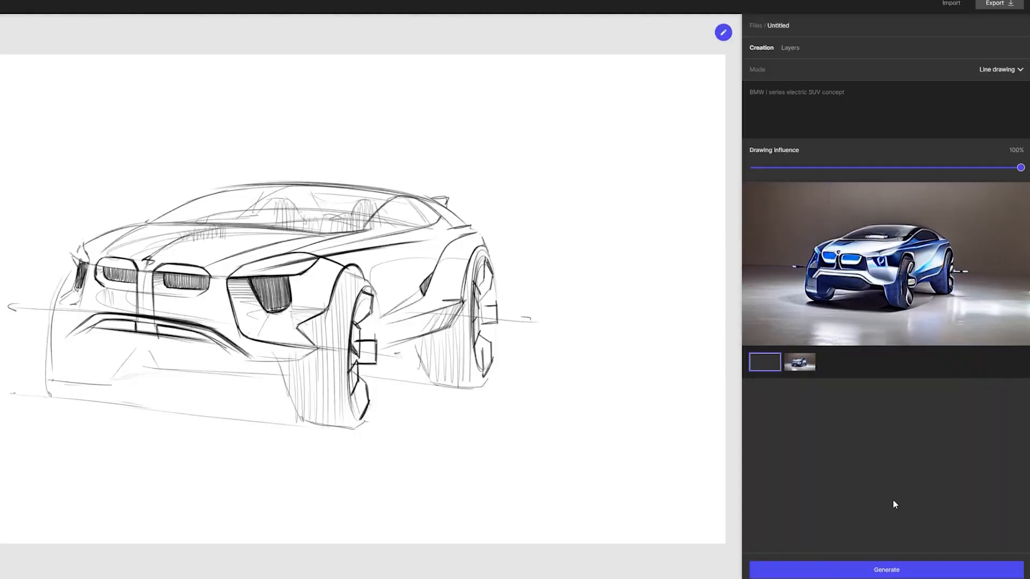
Step: Generate a render, lower drawing influence to 75%, and generate two more variations
left_click(886, 570)
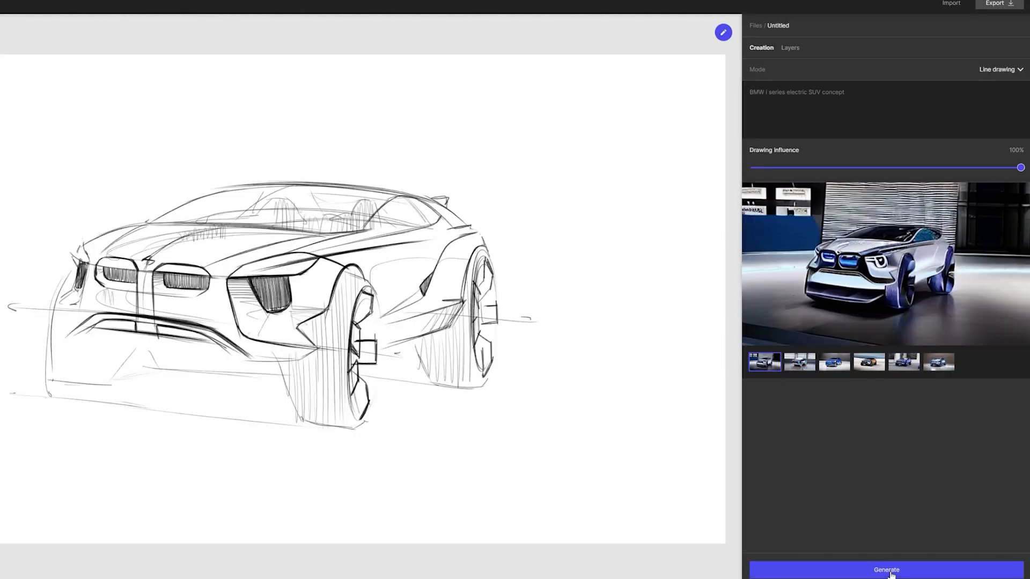
left_click_drag(1020, 168, 955, 168)
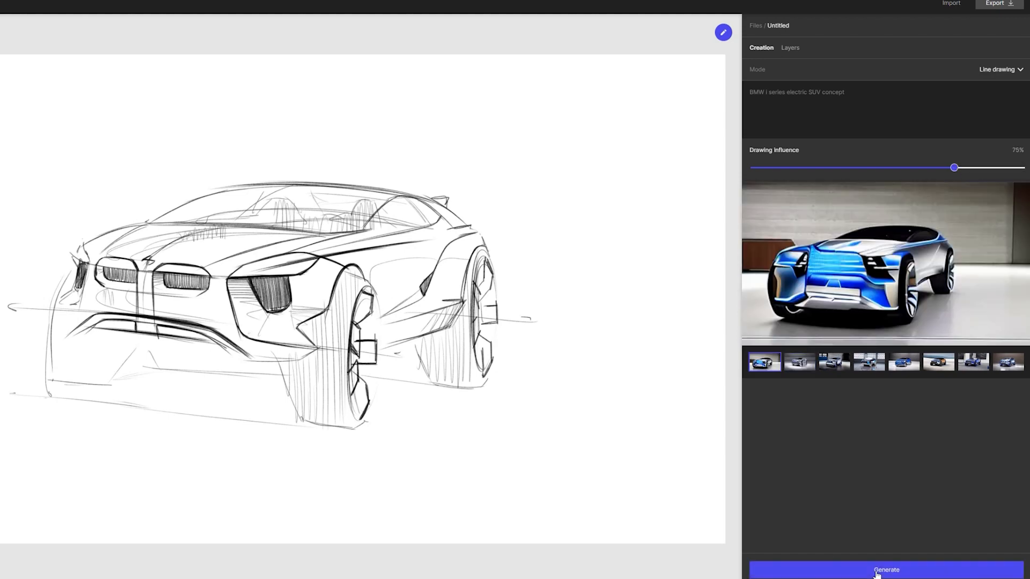
left_click(885, 570)
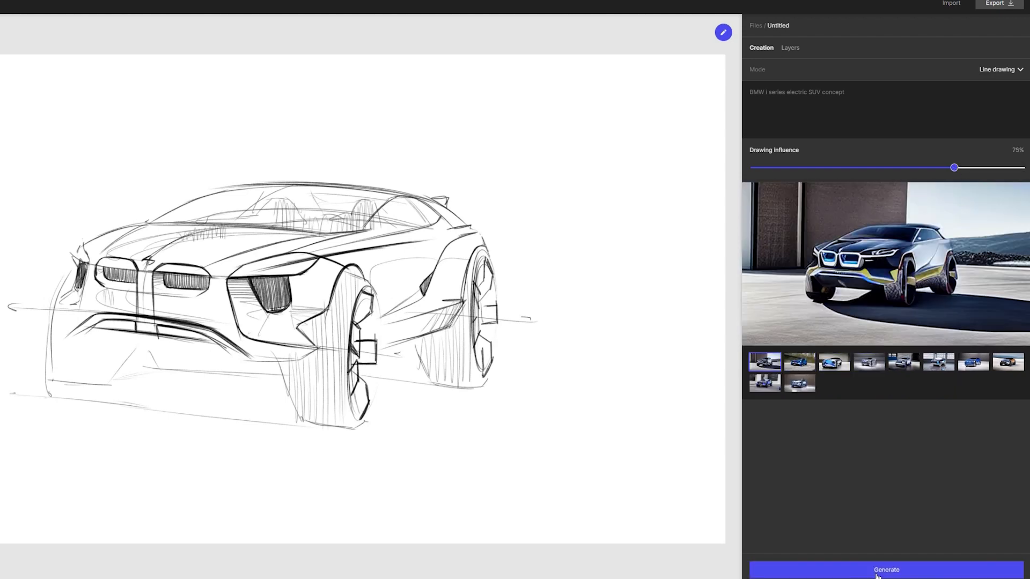
left_click(885, 570)
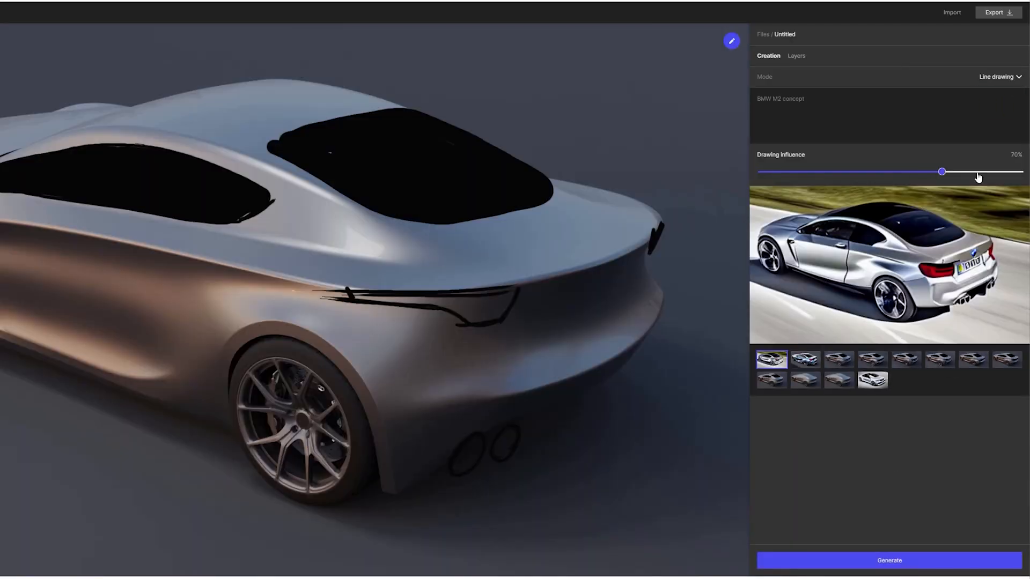
Step: Raise the drawing influence slider from 70% to 95%
left_click_drag(943, 172, 1005, 172)
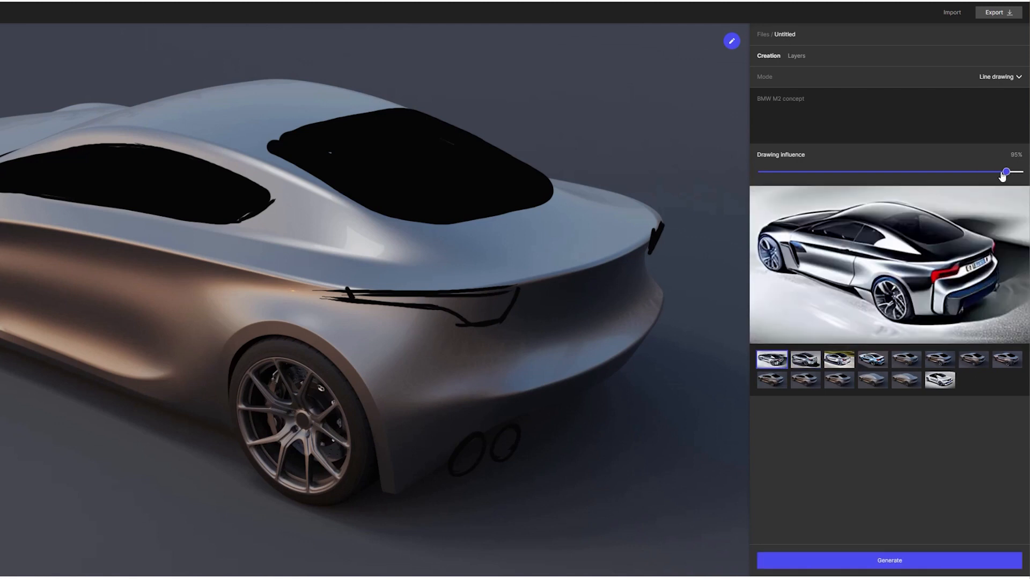